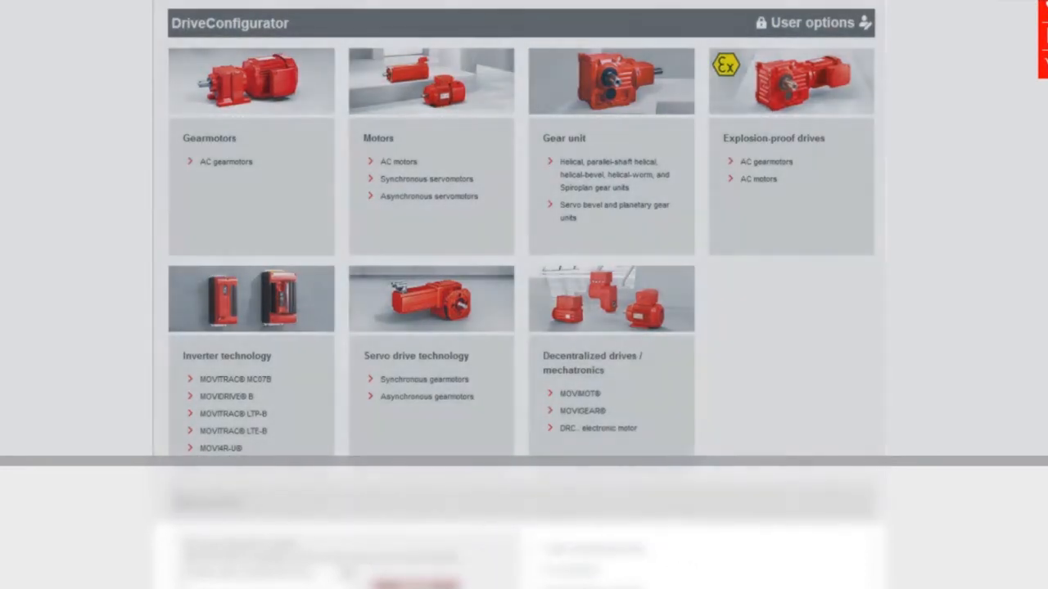
Choose 'AC gearmotors' under Gearmotors on the start page.
{"action": "scroll", "scroll_direction": "down", "scroll_amount": 3}
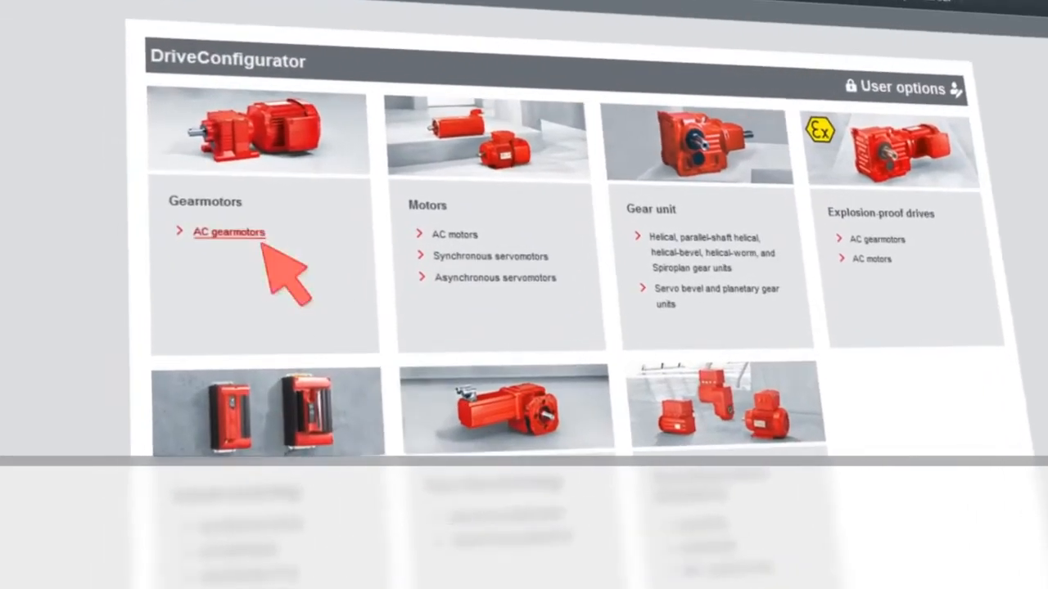
{"action": "left_click", "coordinate": [229, 232]}
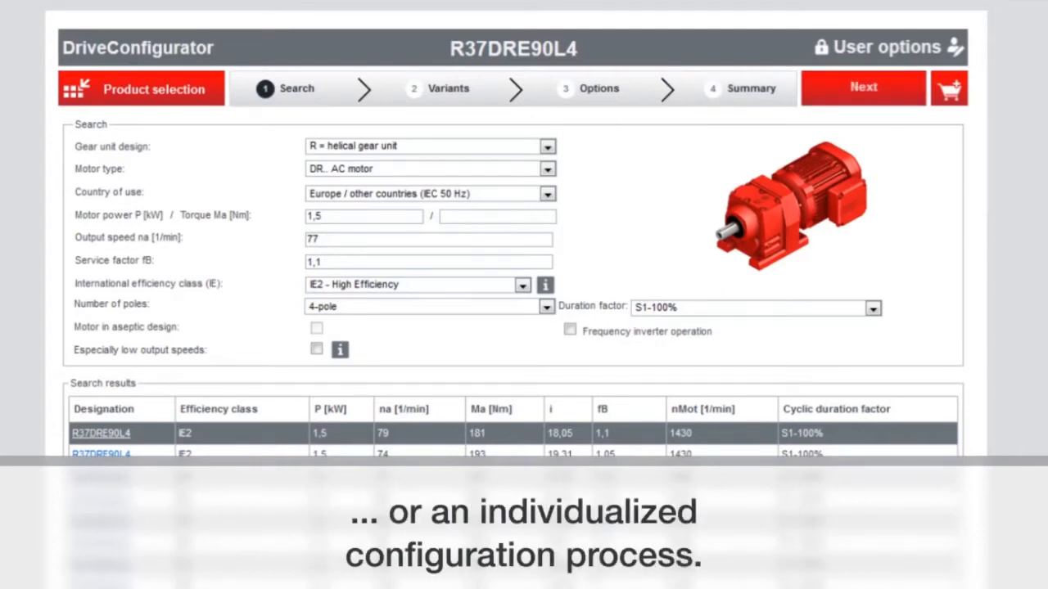
{"action": "left_click", "coordinate": [446, 88]}
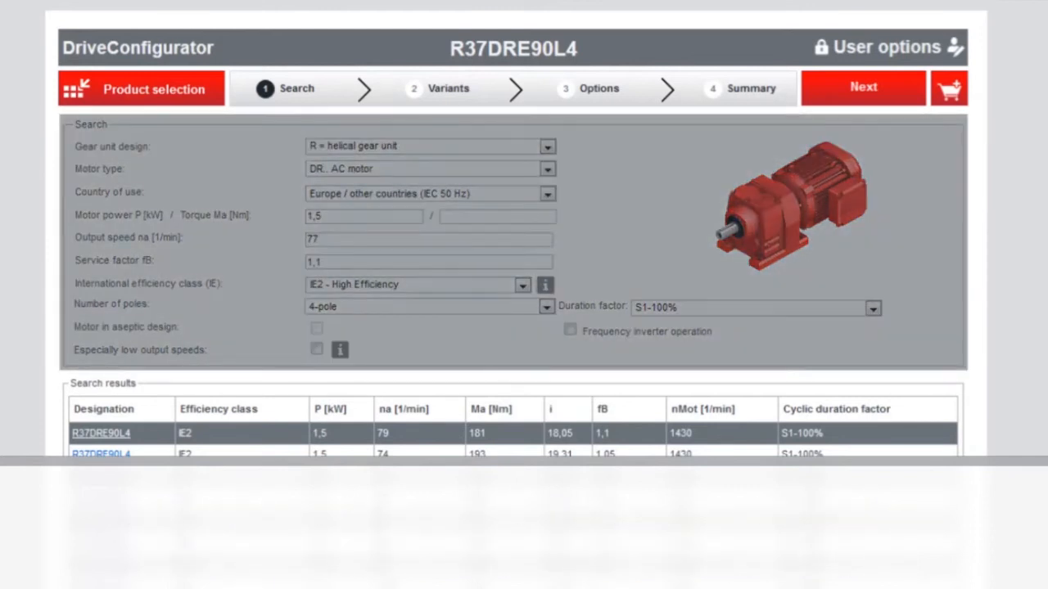
{"action": "scroll", "scroll_direction": "down", "scroll_amount": 3}
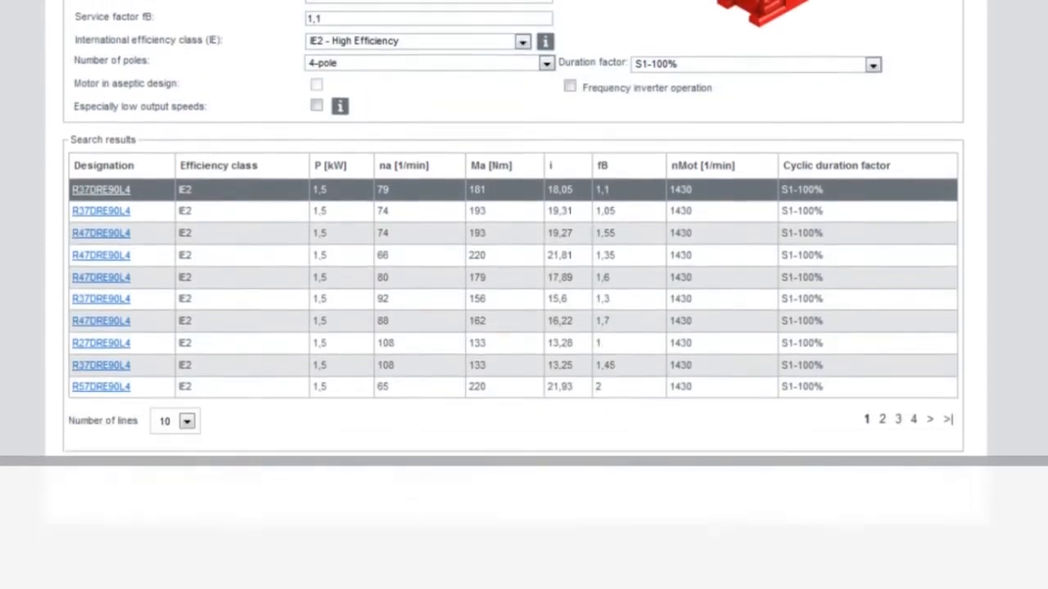
{"action": "scroll", "scroll_direction": "down", "scroll_amount": 3}
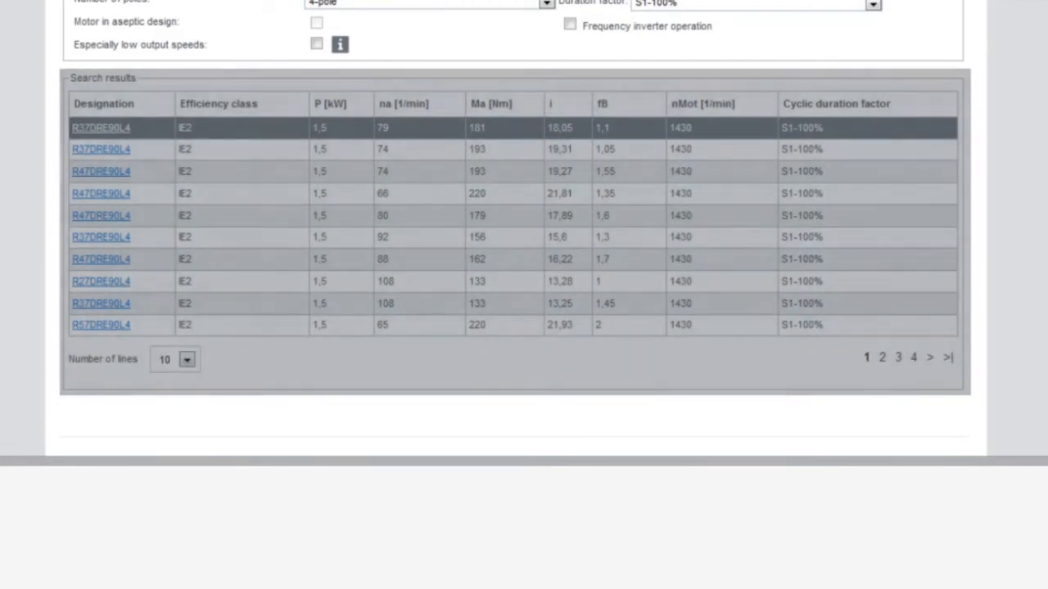
{"action": "scroll", "scroll_direction": "up", "scroll_amount": 3}
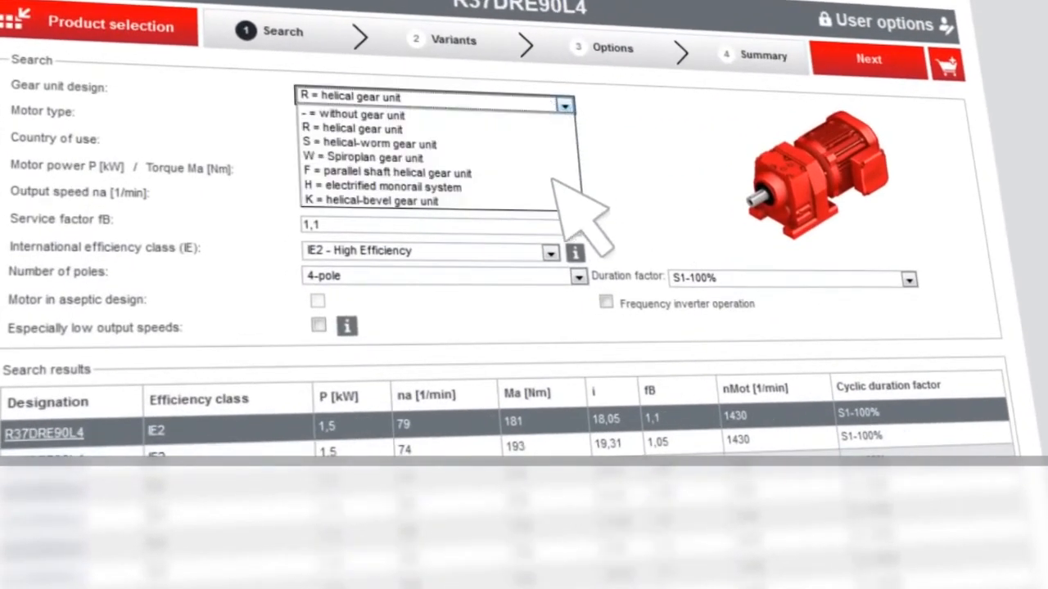
Set gear unit design K = helical-bevel and select the K57DRE100LC4 search result.
{"action": "left_click", "coordinate": [390, 201]}
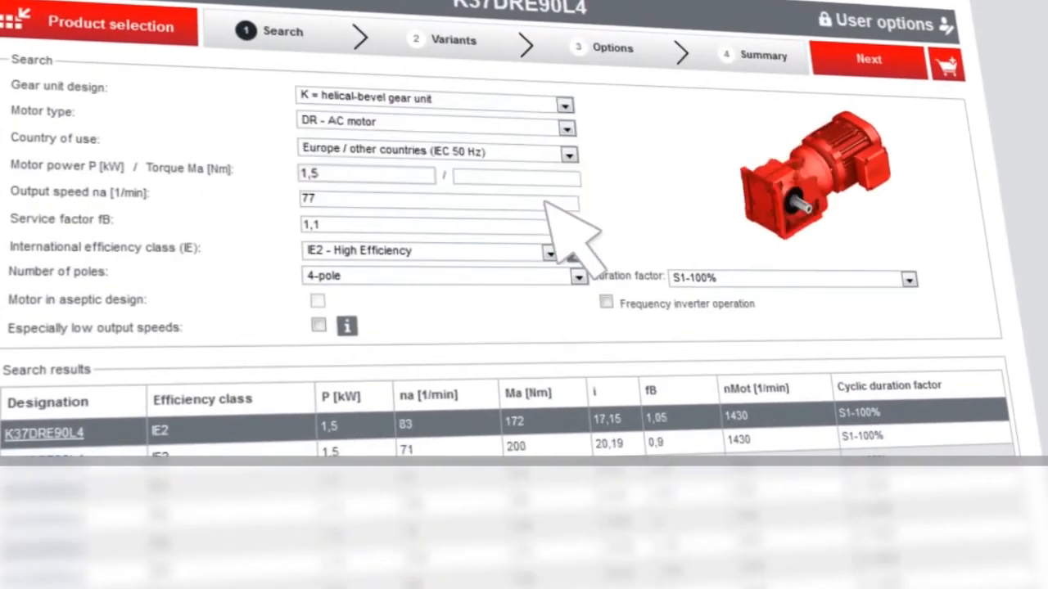
{"action": "left_click", "coordinate": [367, 174]}
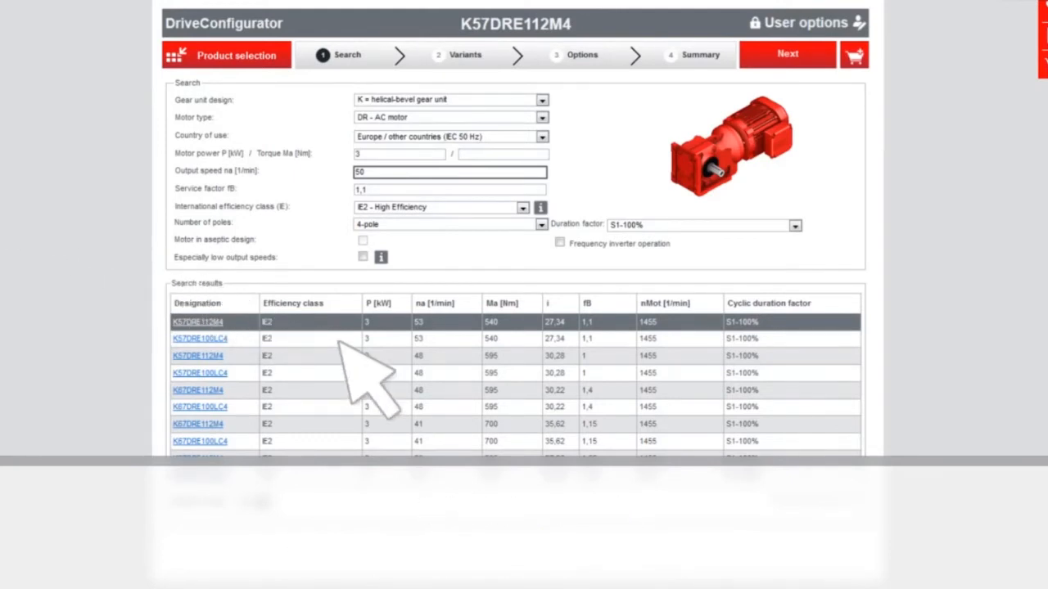
{"action": "left_click", "coordinate": [200, 338]}
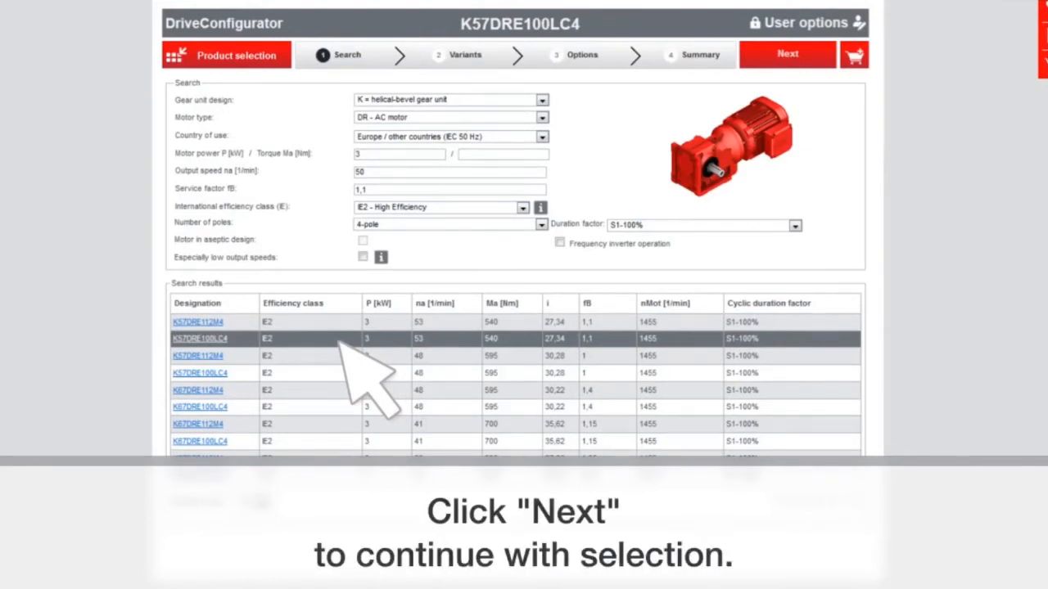
{"action": "mouse_move", "coordinate": [799, 58]}
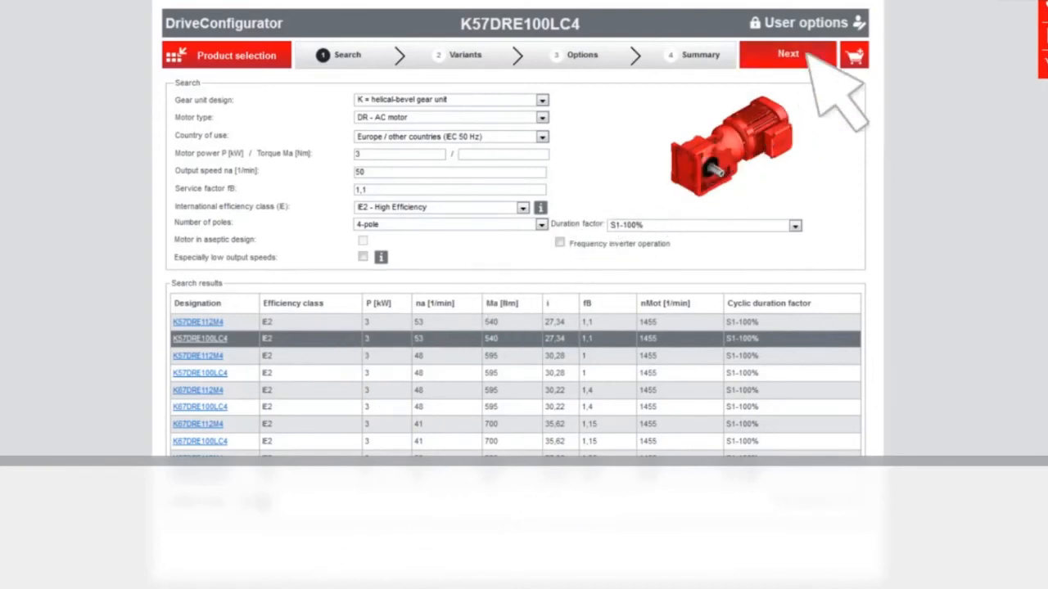
Continue to Variants, keeping the KF B5 flange-mounted design with 250 mm flange.
{"action": "left_click", "coordinate": [786, 56]}
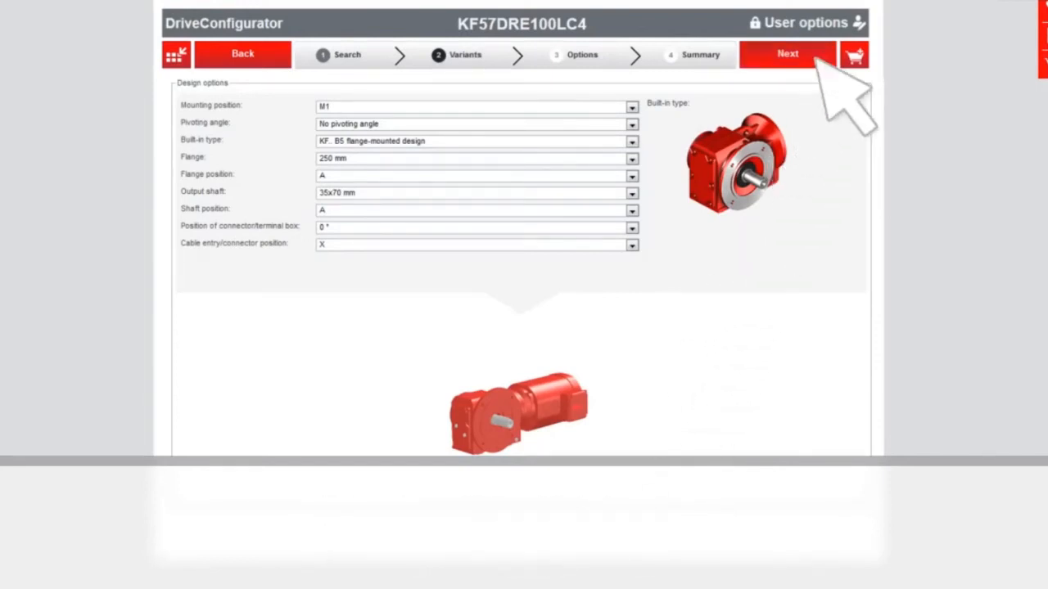
On Options, keep the BE5 40 Nm brake and choose thermal class 155 (F).
{"action": "left_click", "coordinate": [787, 54]}
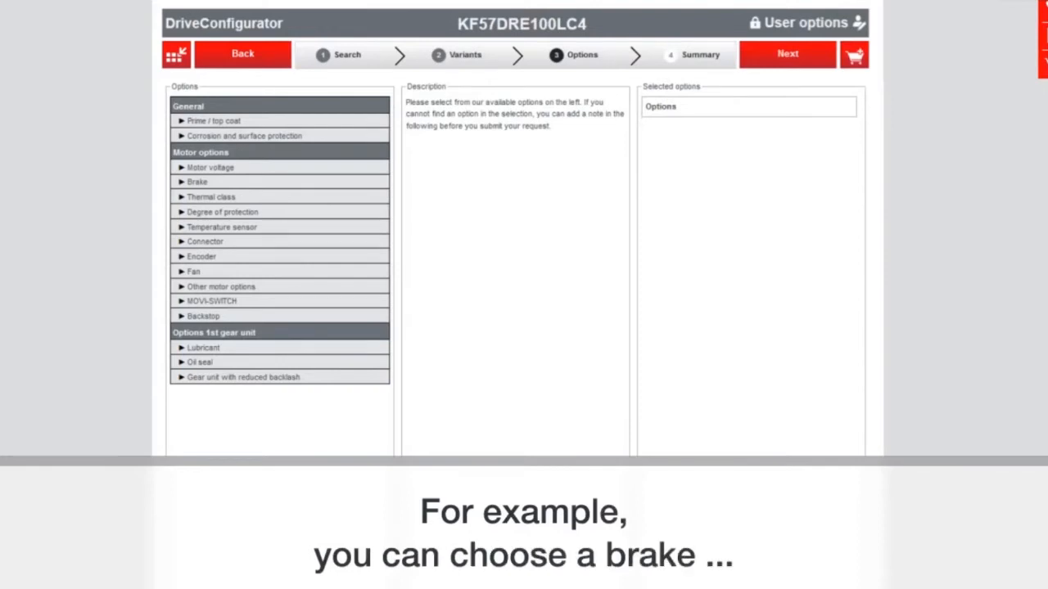
{"action": "left_click", "coordinate": [196, 180]}
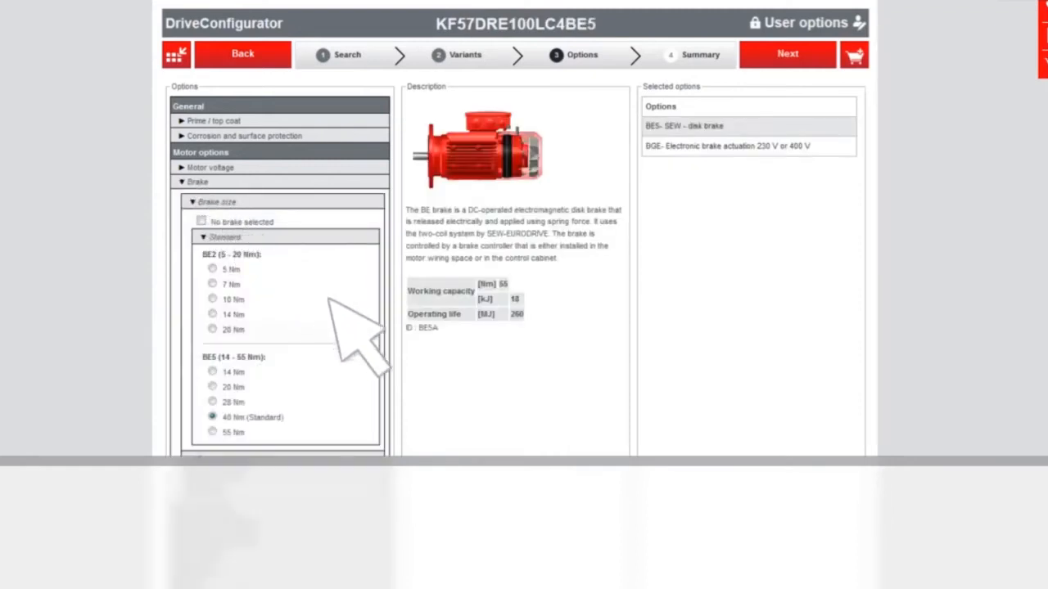
{"action": "mouse_move", "coordinate": [429, 426]}
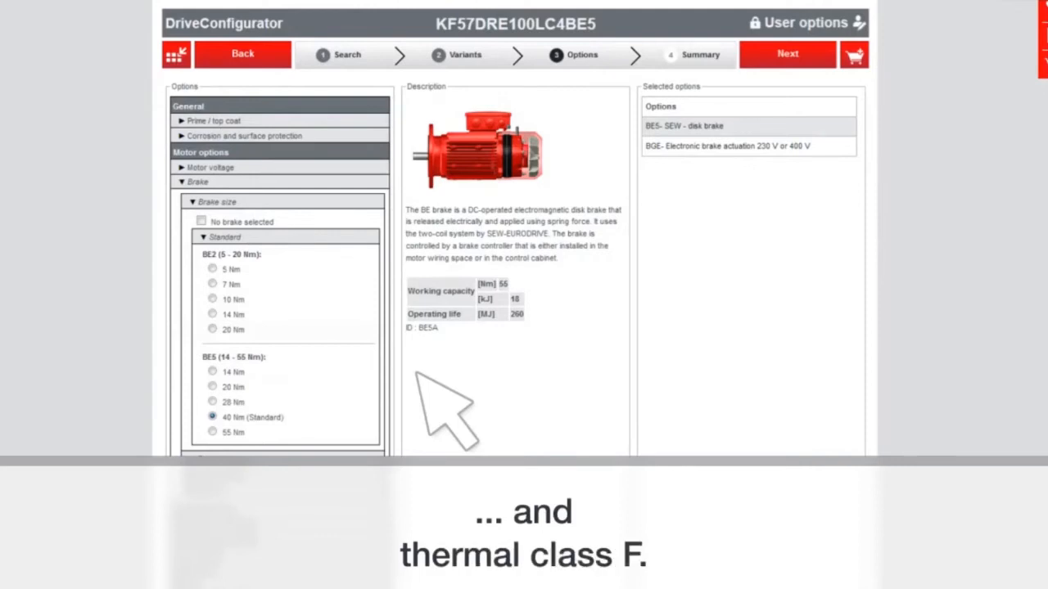
{"action": "scroll", "scroll_direction": "down", "scroll_amount": 3}
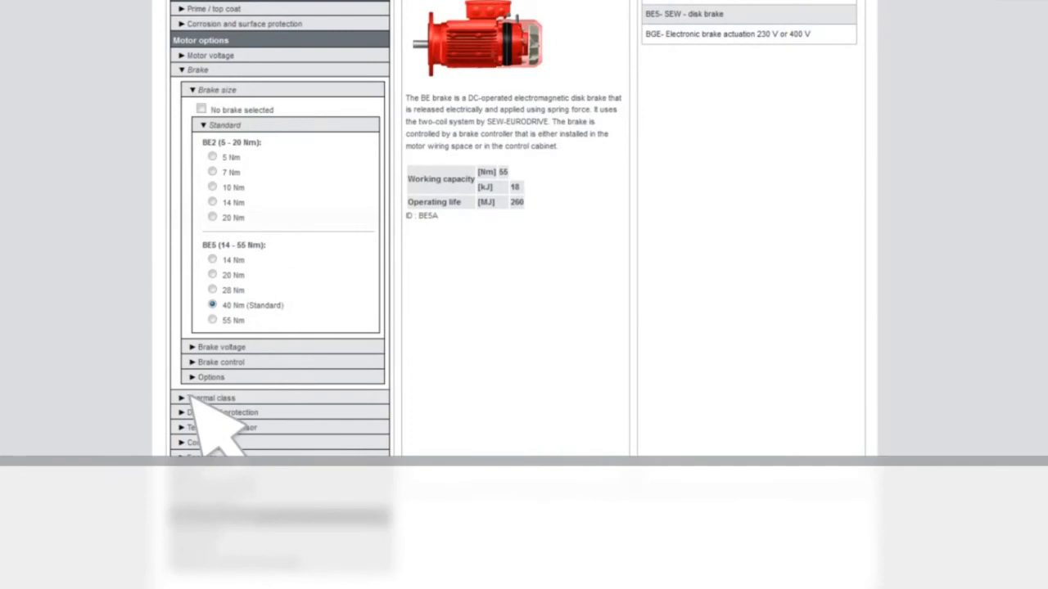
{"action": "left_click", "coordinate": [205, 397]}
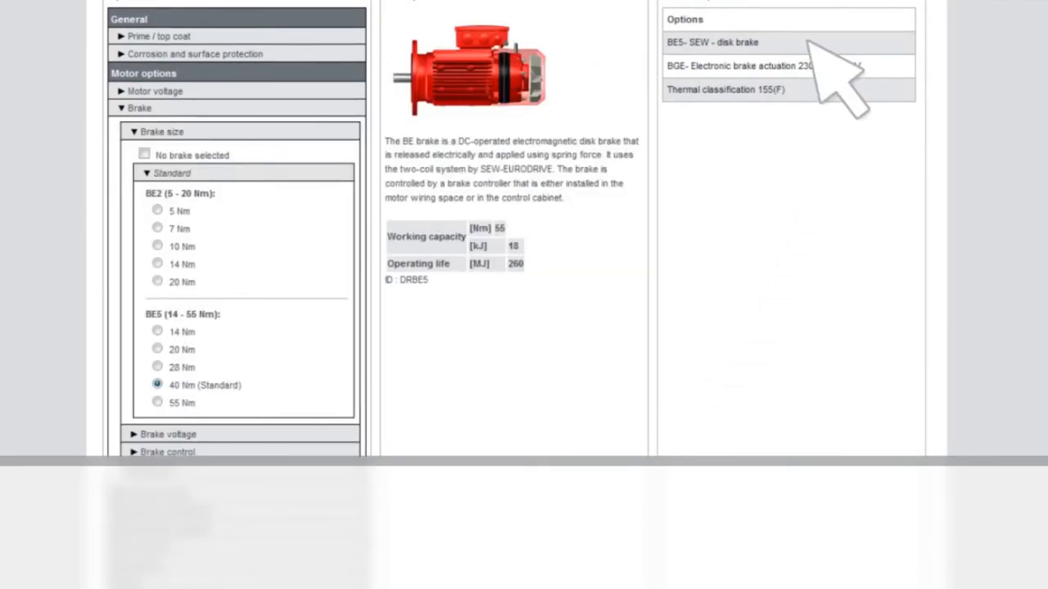
{"action": "mouse_move", "coordinate": [818, 58]}
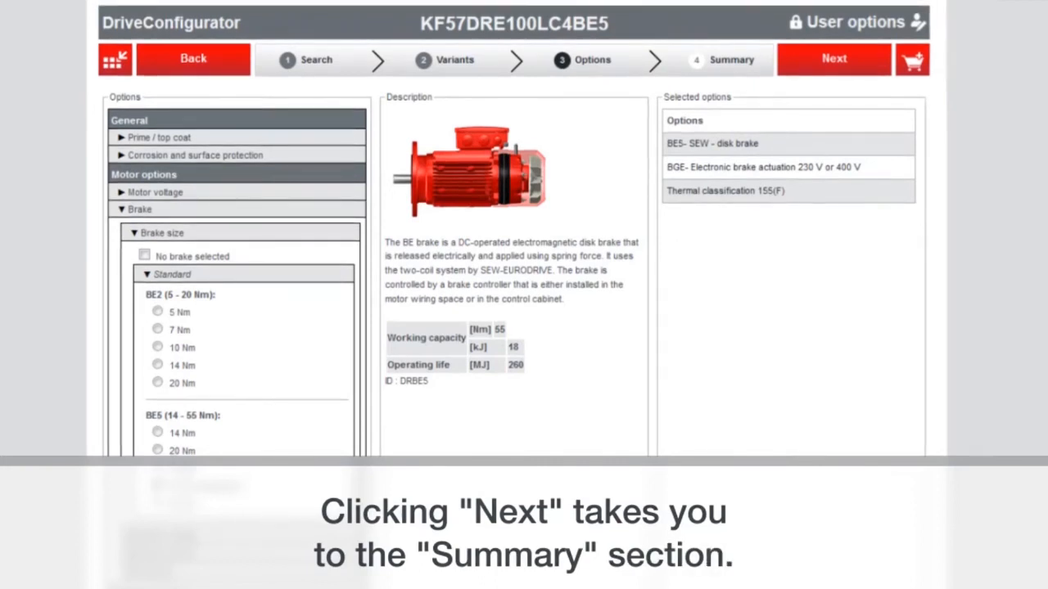
Show the Summary for KF57DRE100LC4BE5 and enter the material number and Comment fields.
{"action": "left_click", "coordinate": [833, 58]}
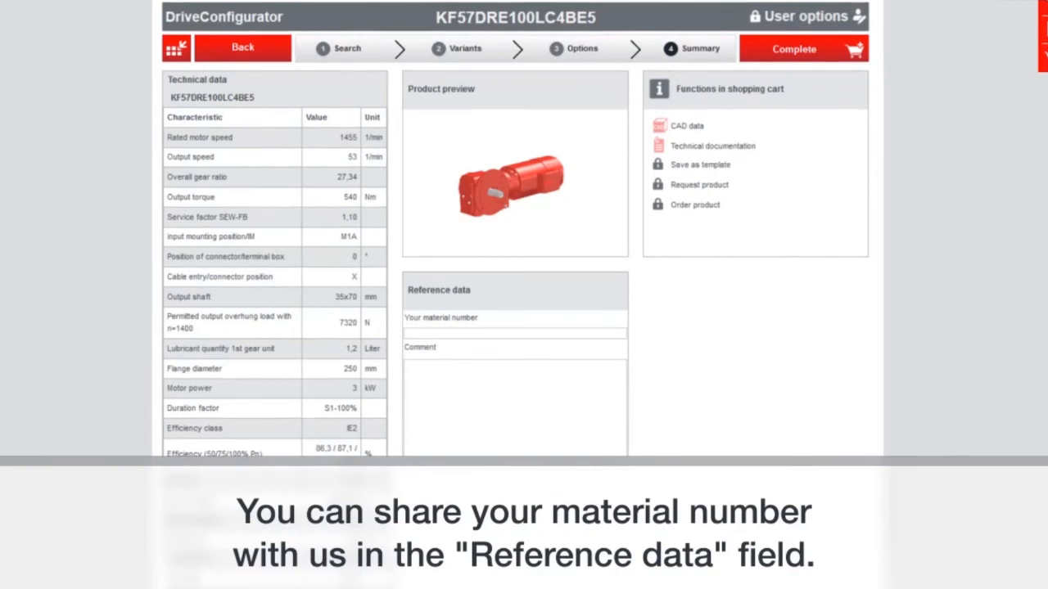
{"action": "scroll", "scroll_direction": "down", "scroll_amount": 3}
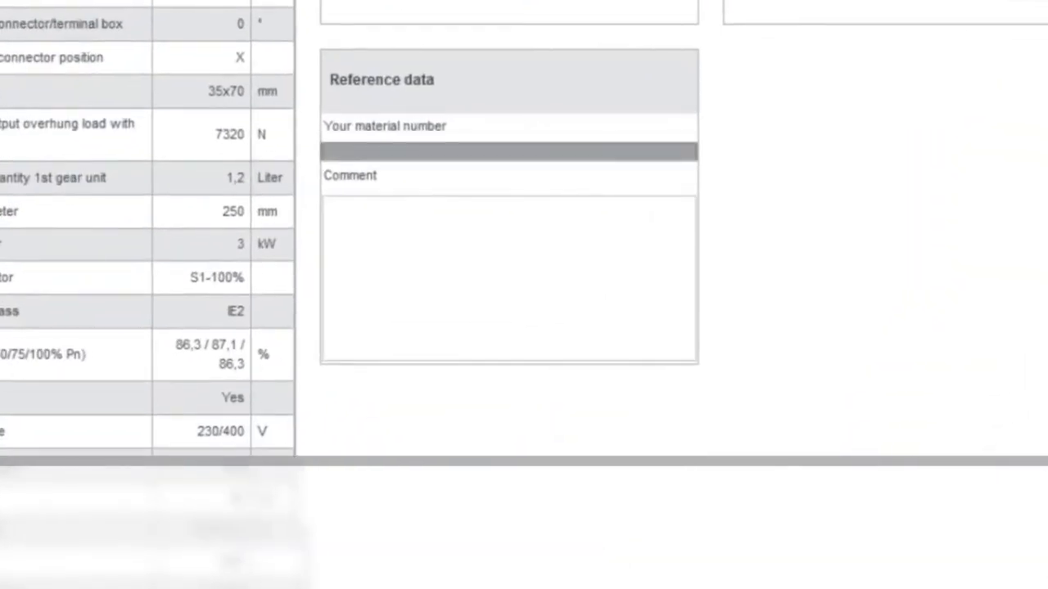
{"action": "left_click", "coordinate": [507, 150]}
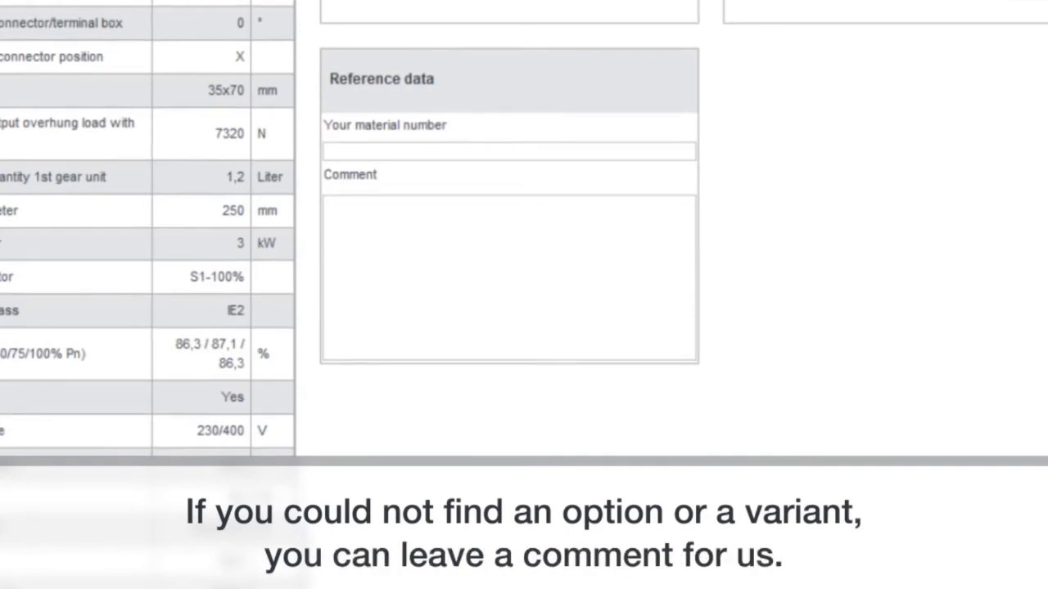
{"action": "left_click", "coordinate": [507, 279]}
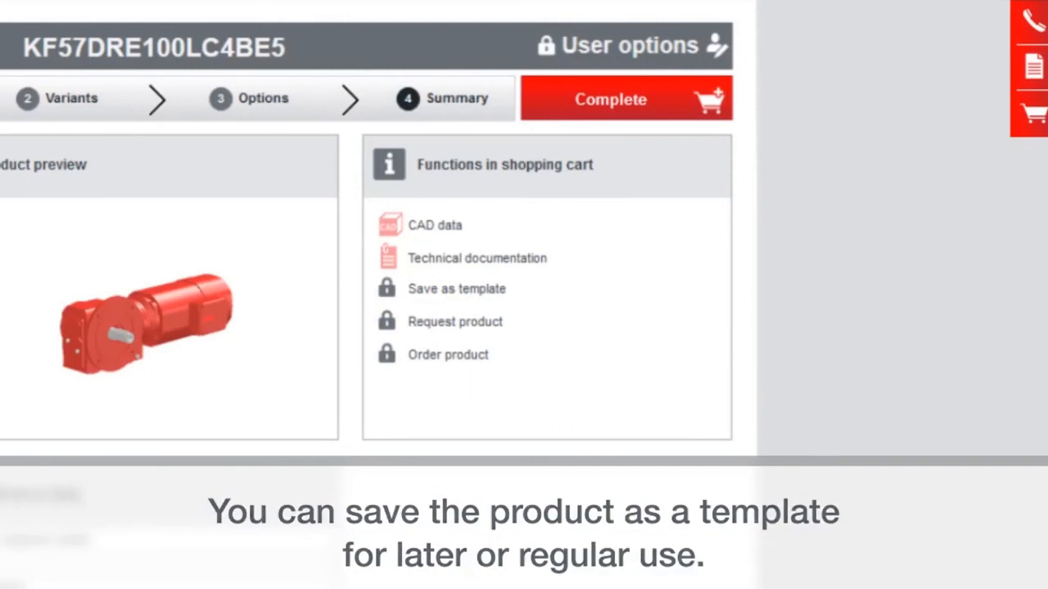
{"action": "mouse_move", "coordinate": [455, 288]}
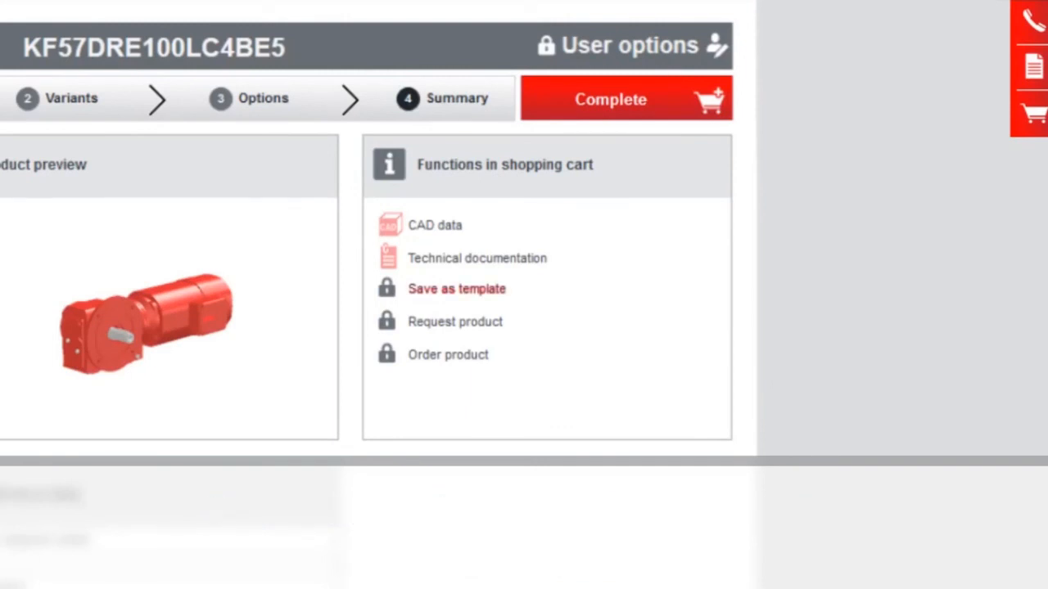